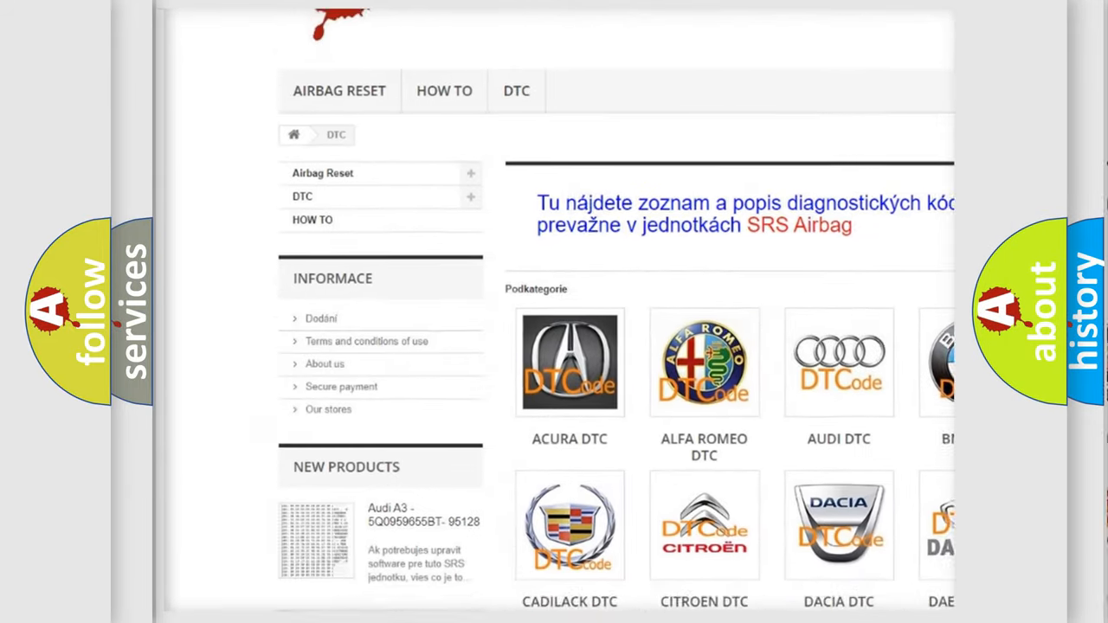
Advance the presentation to the hex-to-bits diagram decoding 0703 as P0703 with the Mazda DTC logo.
scroll("down", 3)
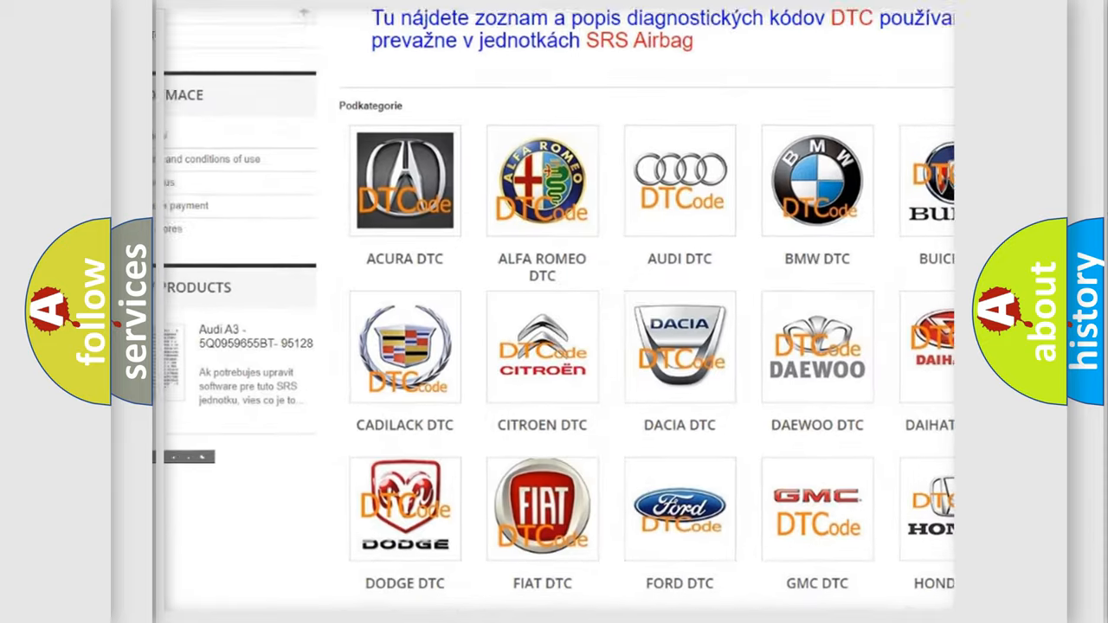
scroll("down", 3)
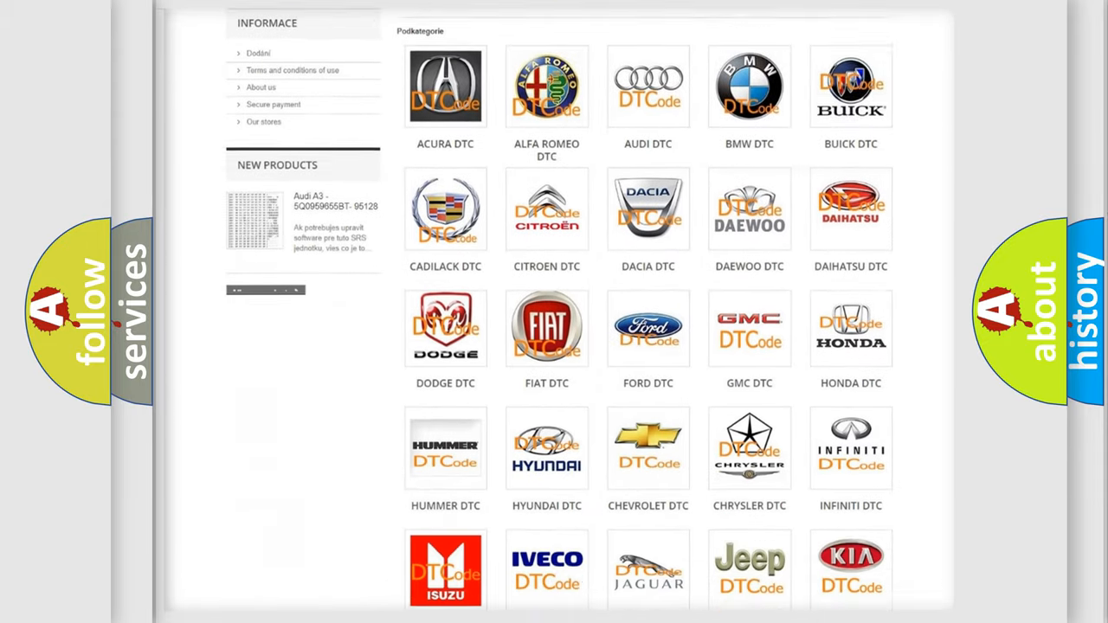
scroll("down", 3)
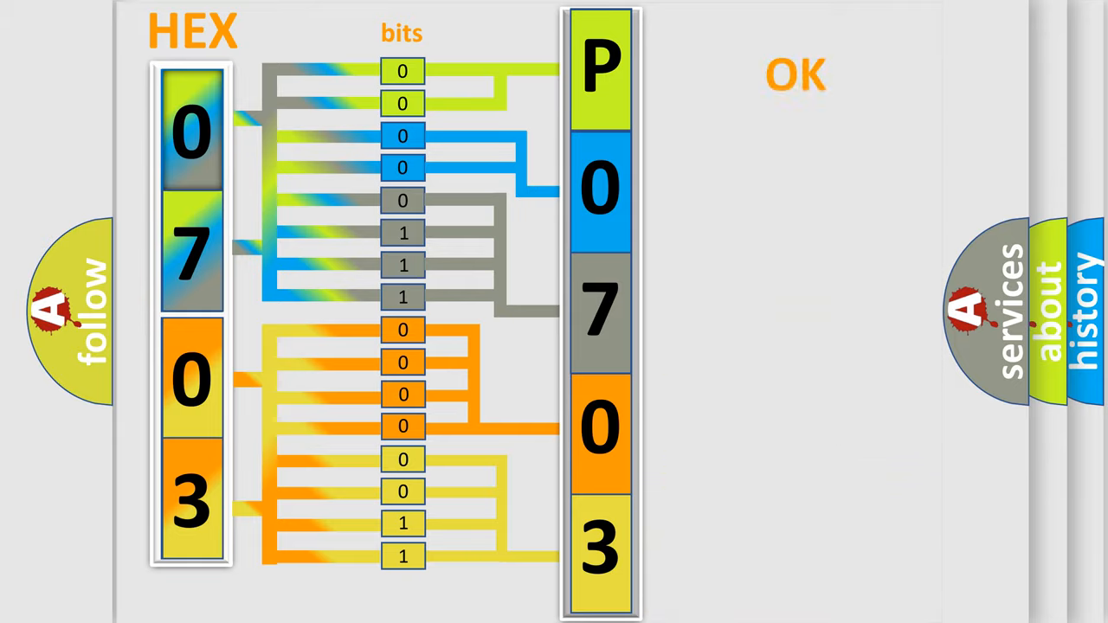
left_click(793, 72)
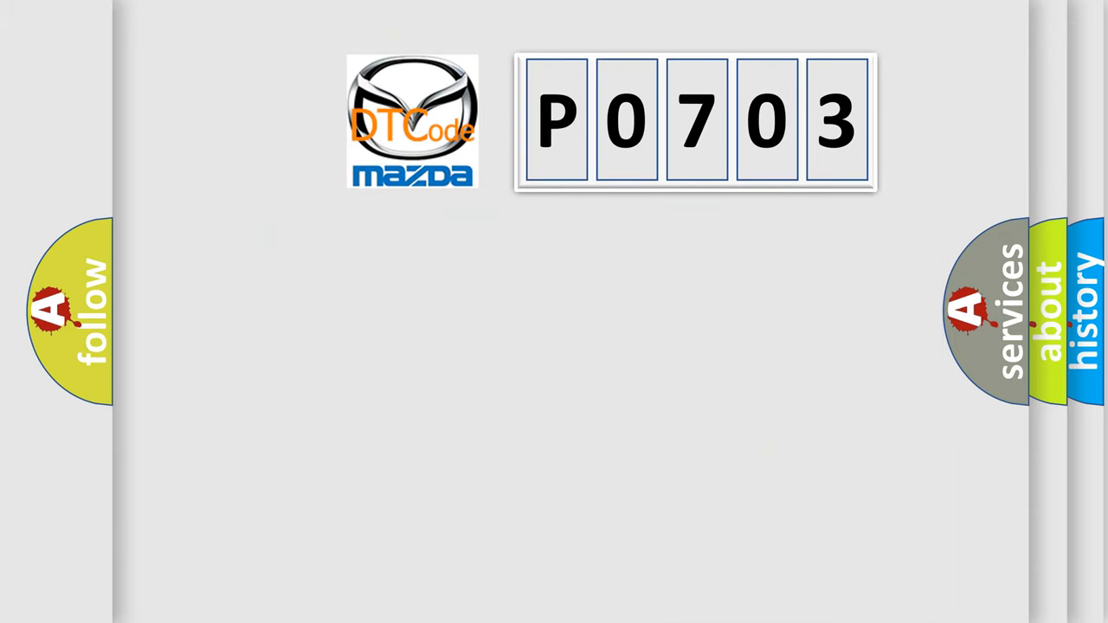